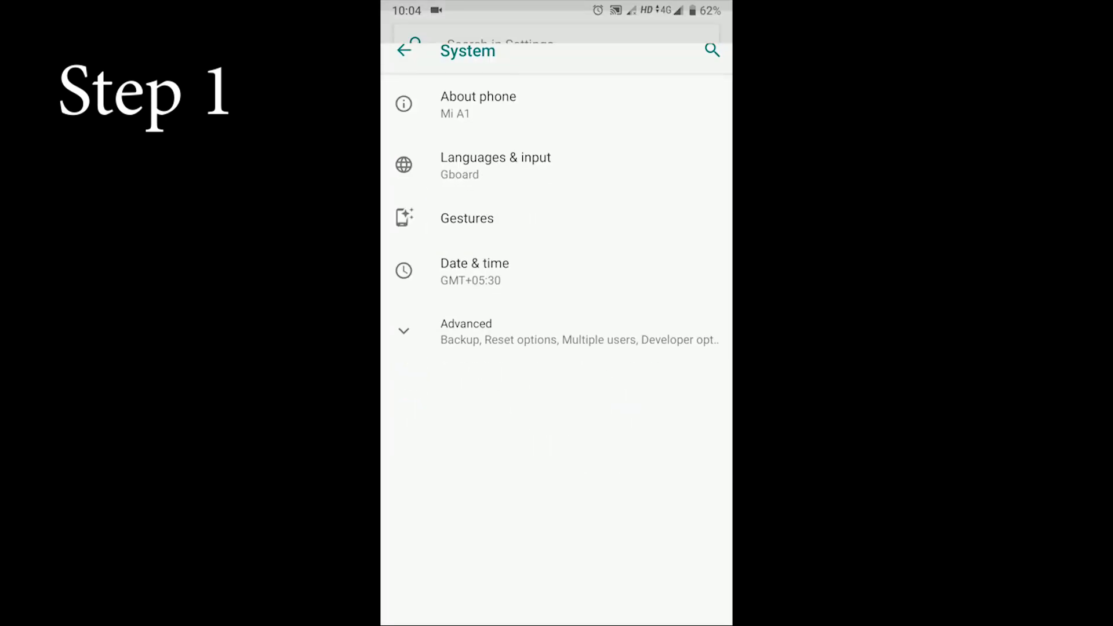
- Expand Advanced in System settings, enter Developer options and scroll to confirm USB debugging is on
{"action": "left_click", "coordinate": [466, 331]}
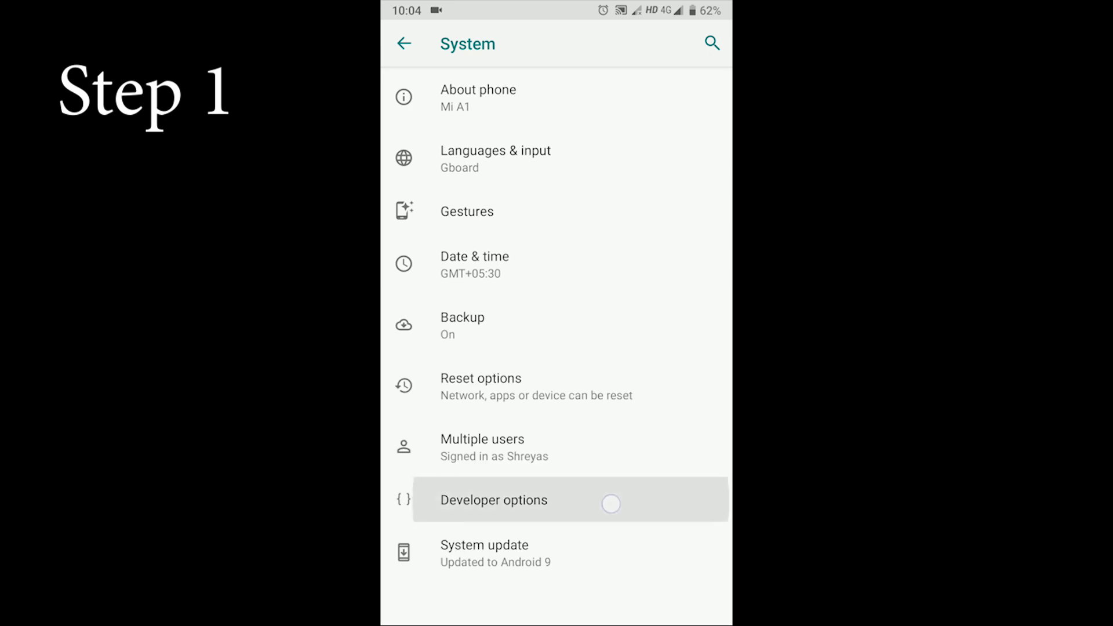
{"action": "left_click", "coordinate": [493, 500]}
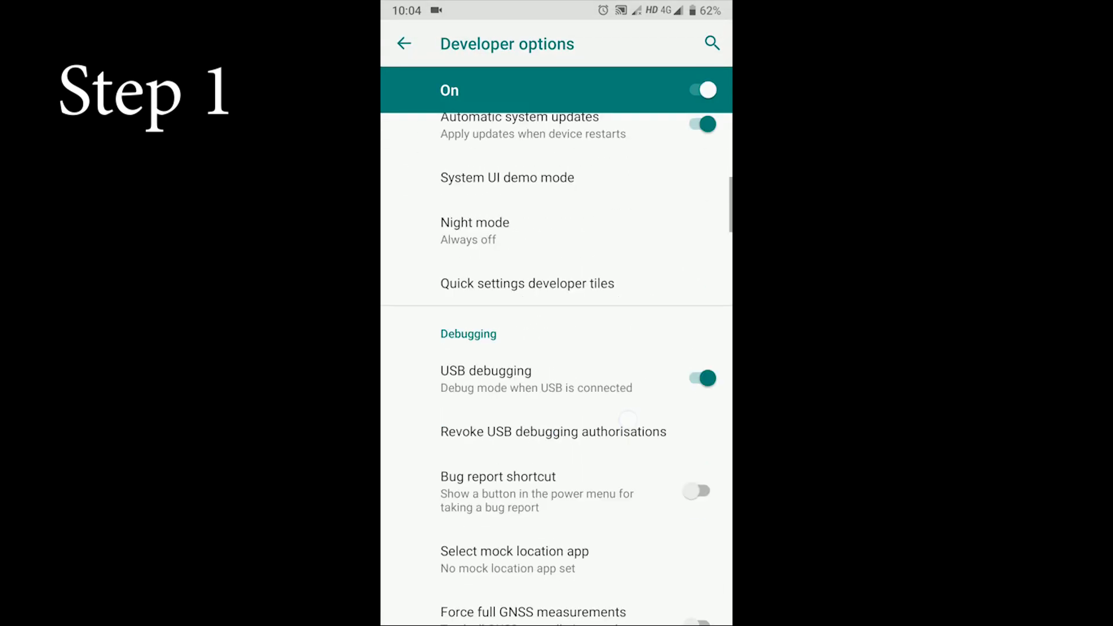
{"action": "scroll", "scroll_direction": "down", "scroll_amount": 3}
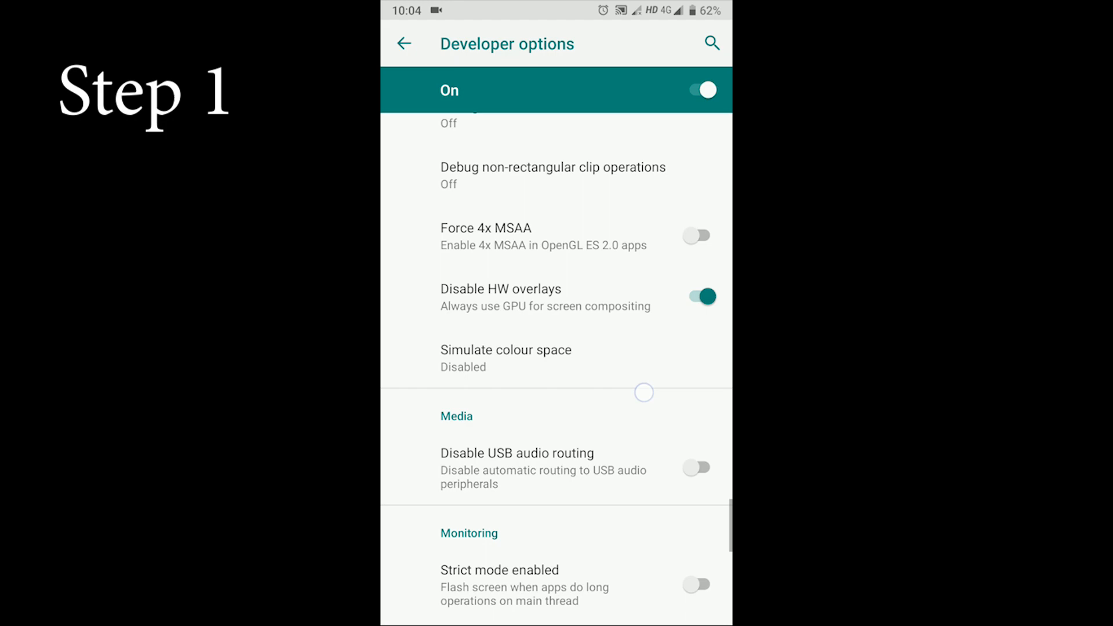
{"action": "scroll", "scroll_direction": "down", "scroll_amount": 3}
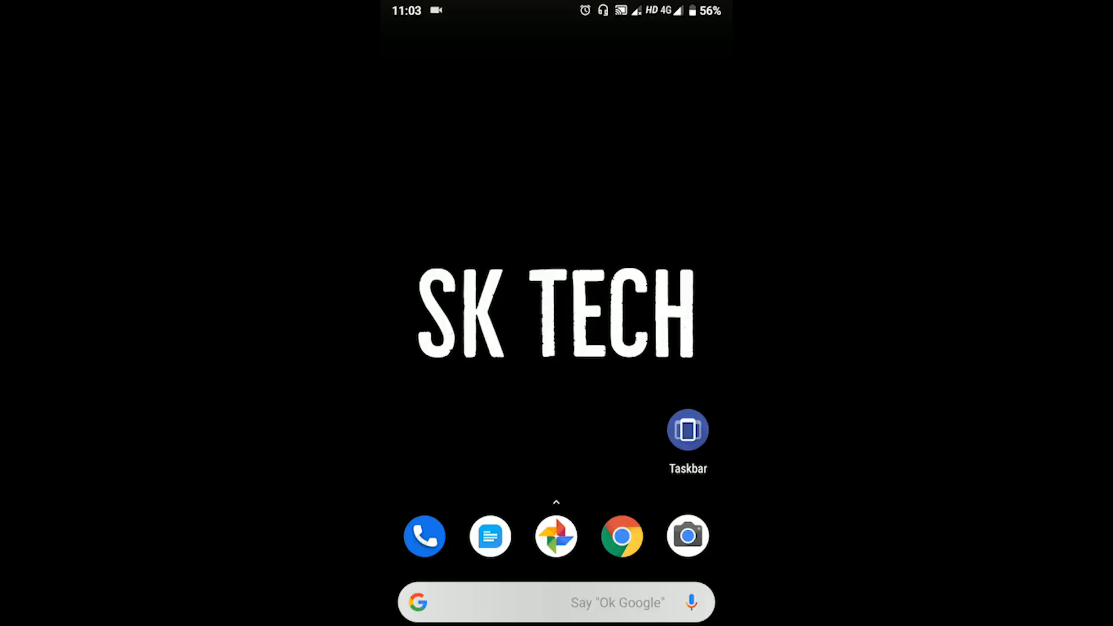
- Launch the Taskbar app from the home screen into its main settings page
{"action": "left_click", "coordinate": [686, 429]}
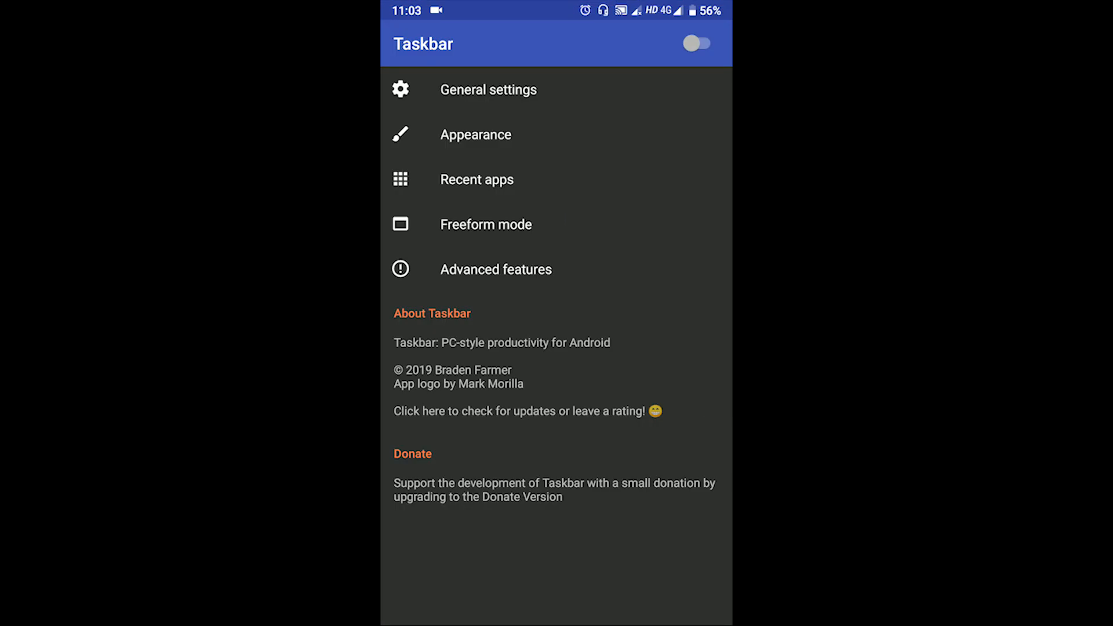
{"action": "left_click", "coordinate": [486, 224]}
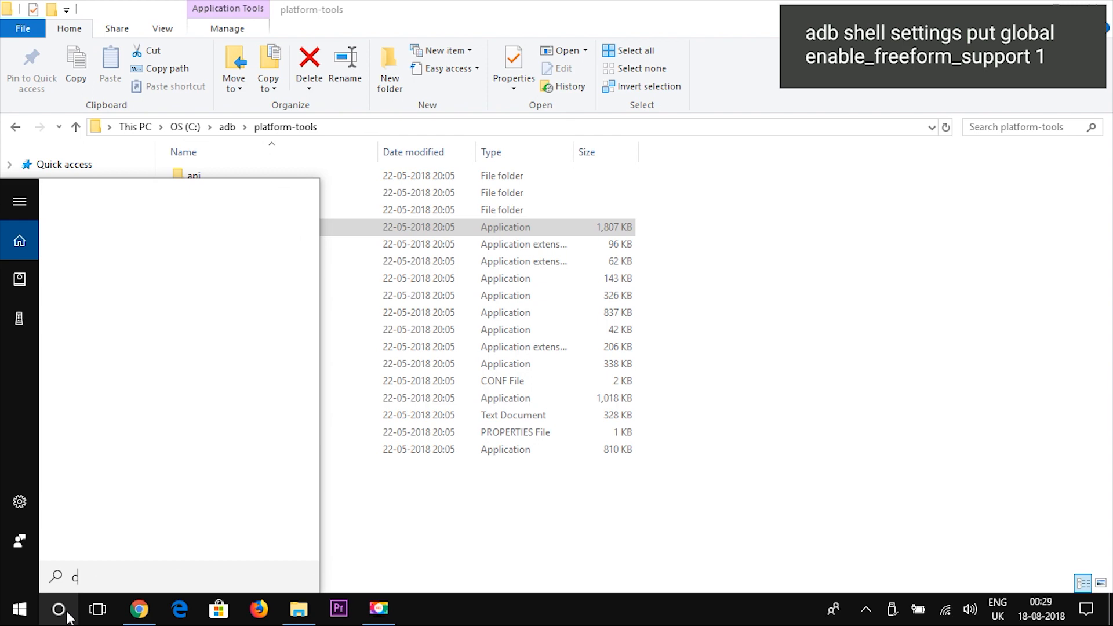
- Start cmd from Windows search and run 'adb devices' to list the attached phone
{"action": "type", "text": "md"}
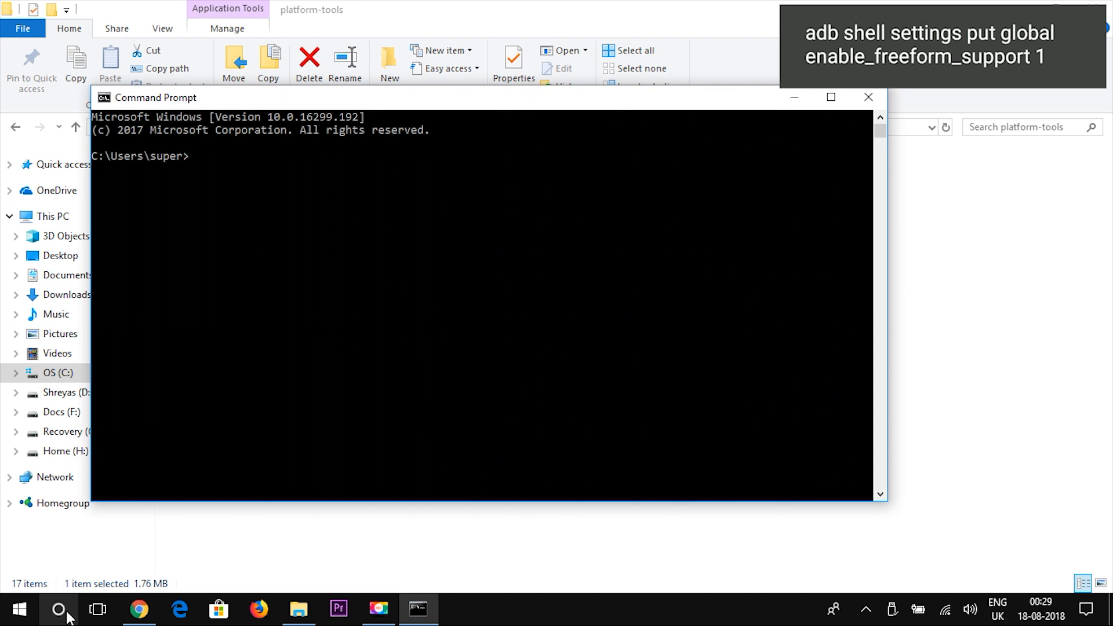
{"action": "type", "text": "adb dev"}
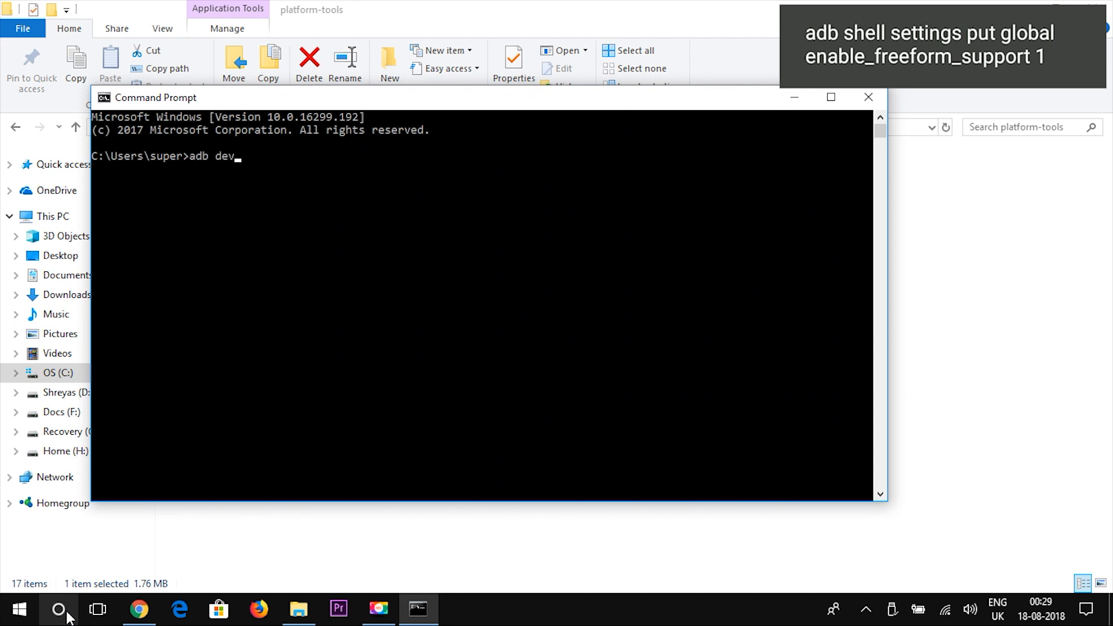
{"action": "type", "text": "ices"}
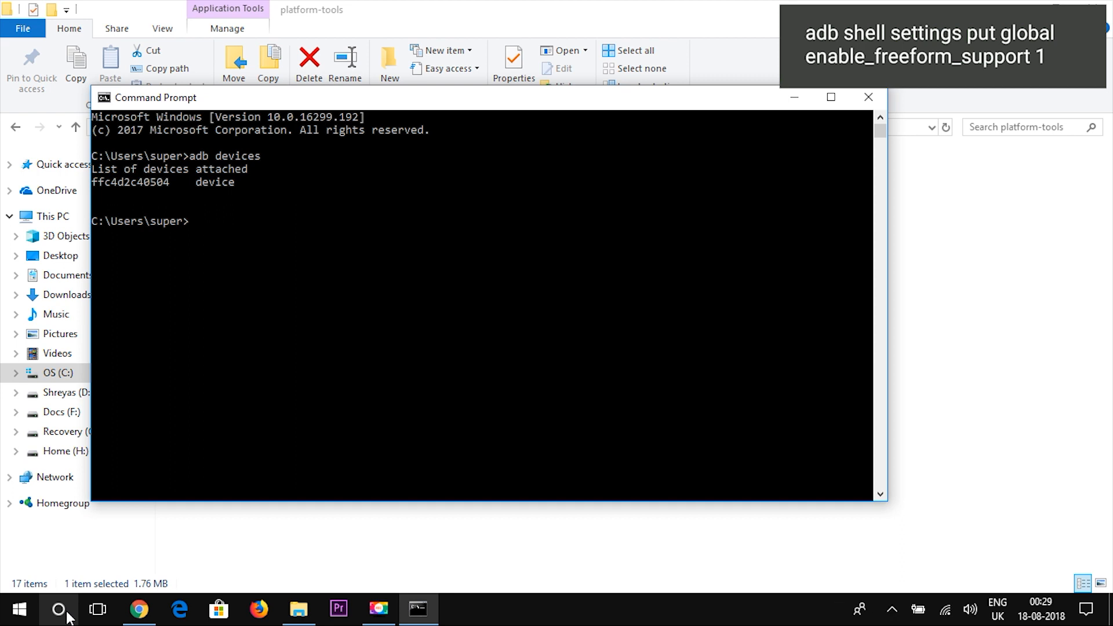
- Enter 'adb shell settings put global enable_freeform_support 1' to enable freeform windows
{"action": "type", "text": "adb sh"}
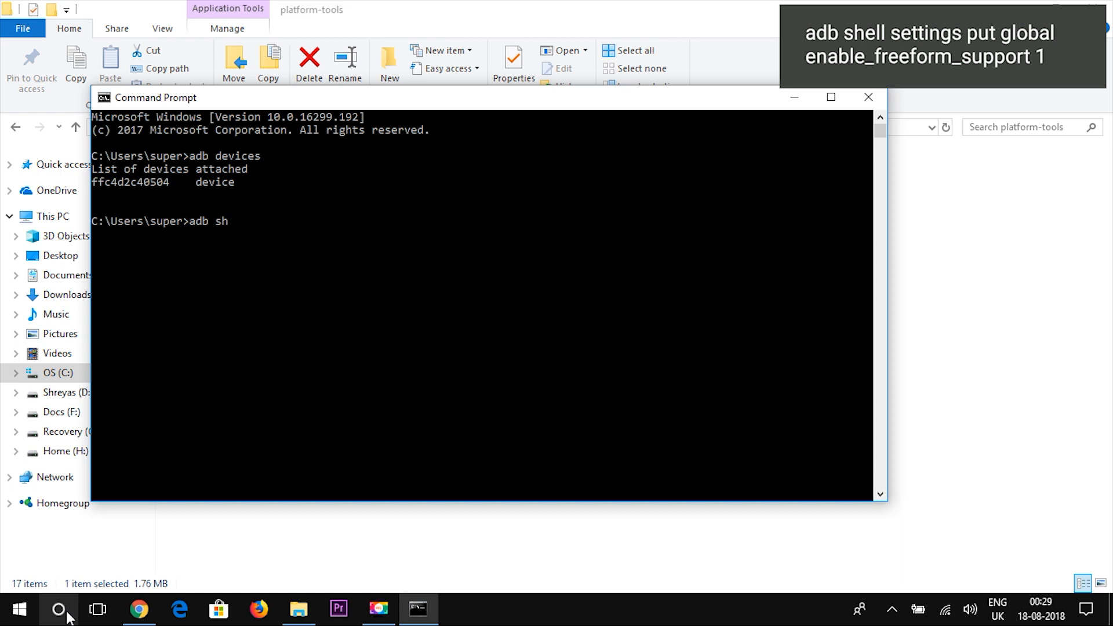
{"action": "type", "text": "ell"}
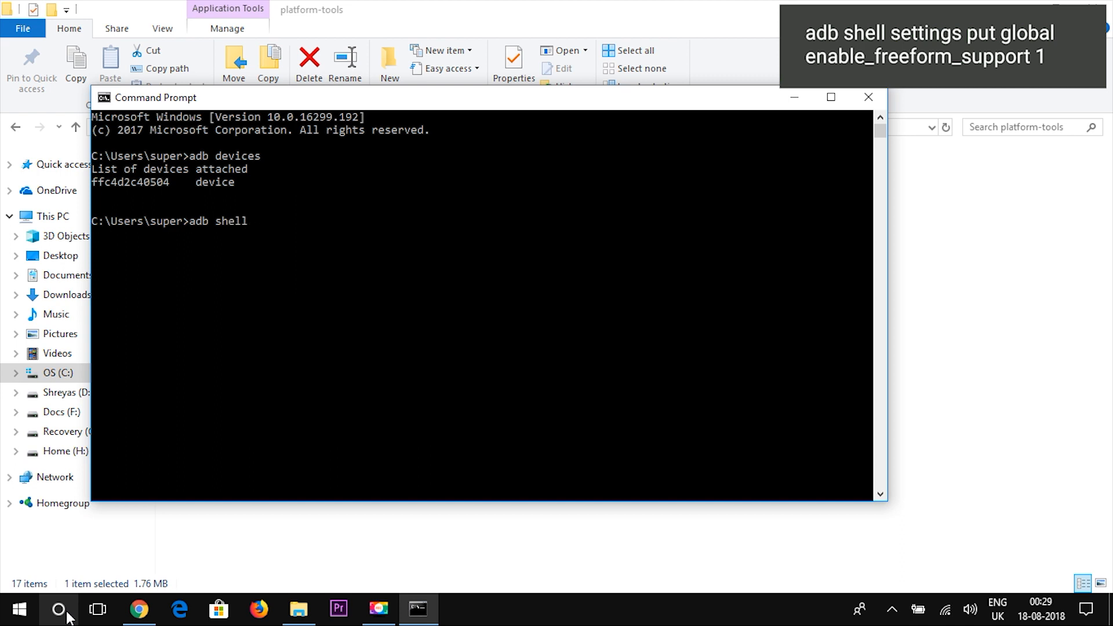
{"action": "type", "text": "sett"}
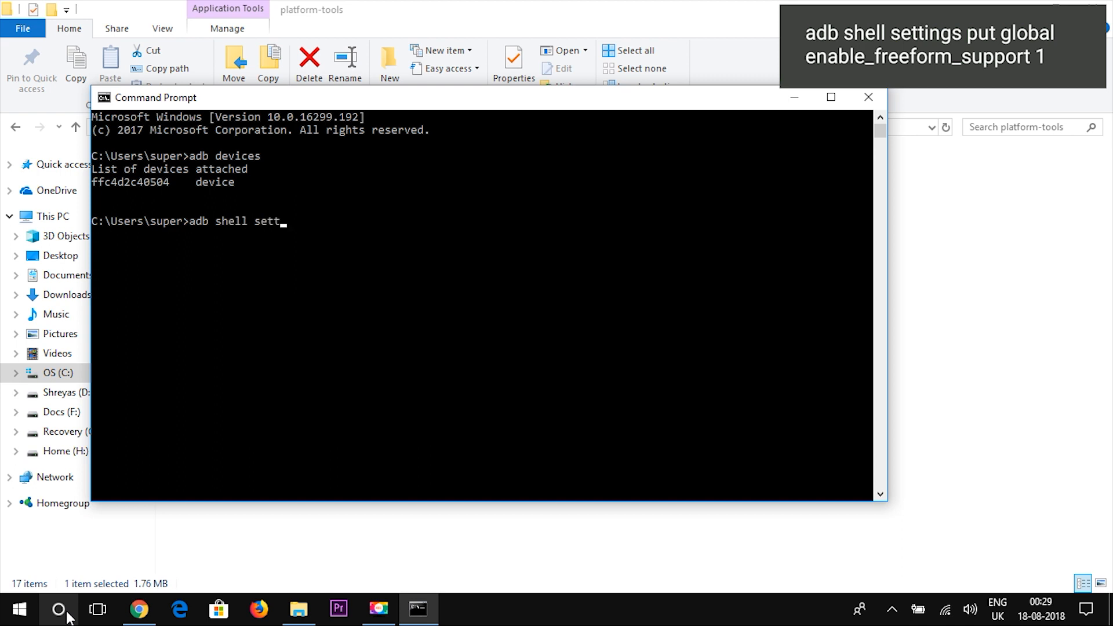
{"action": "type", "text": "ings put global"}
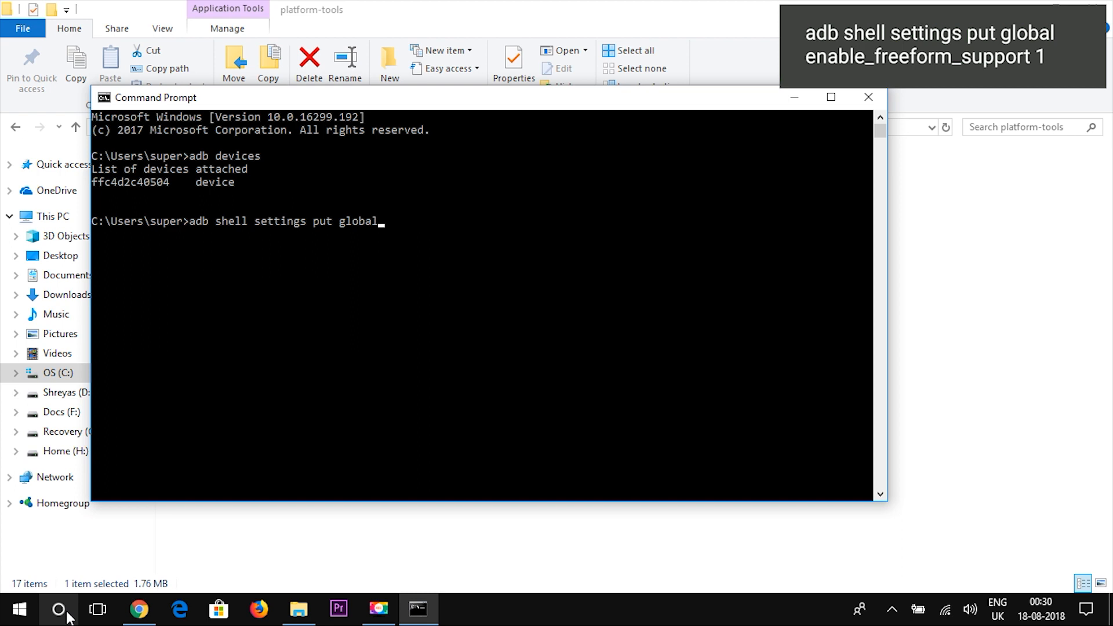
{"action": "type", "text": "e"}
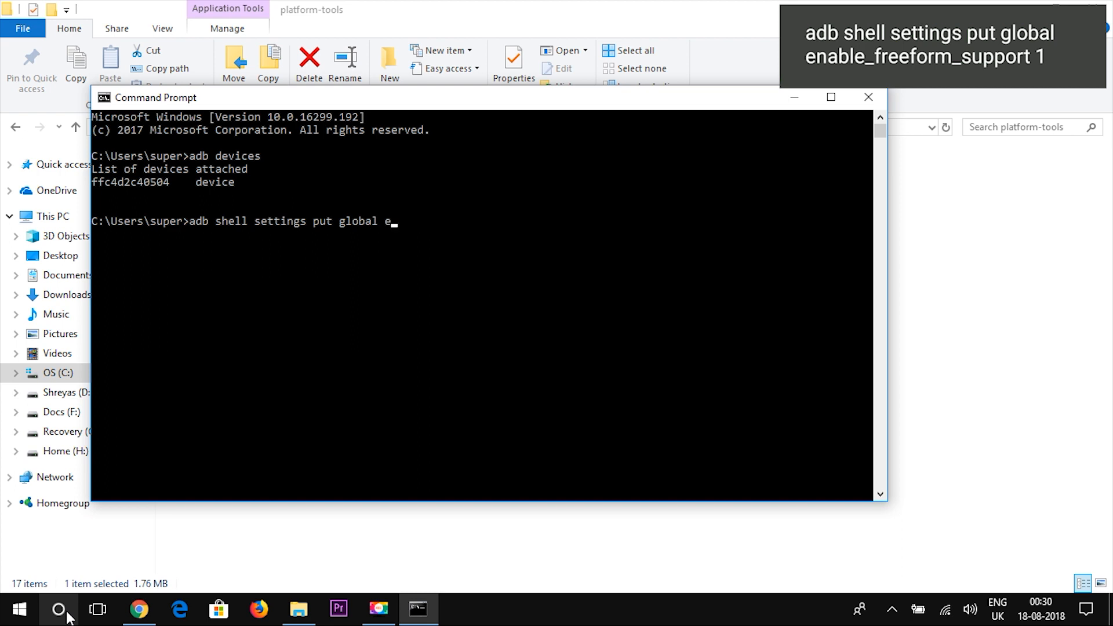
{"action": "type", "text": "nable_"}
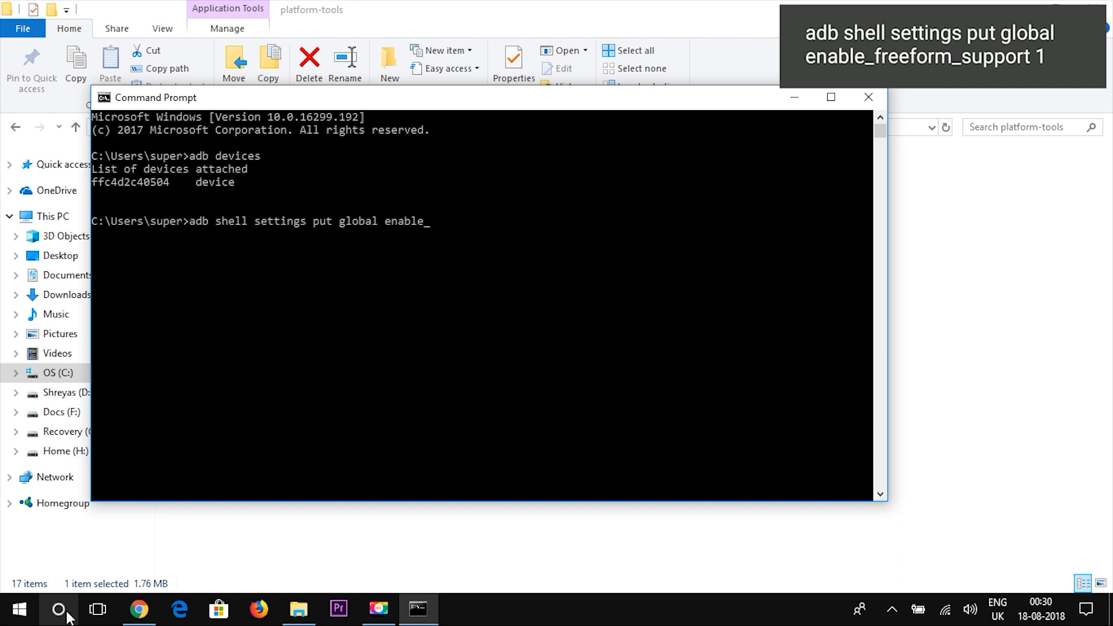
{"action": "type", "text": "freeform"}
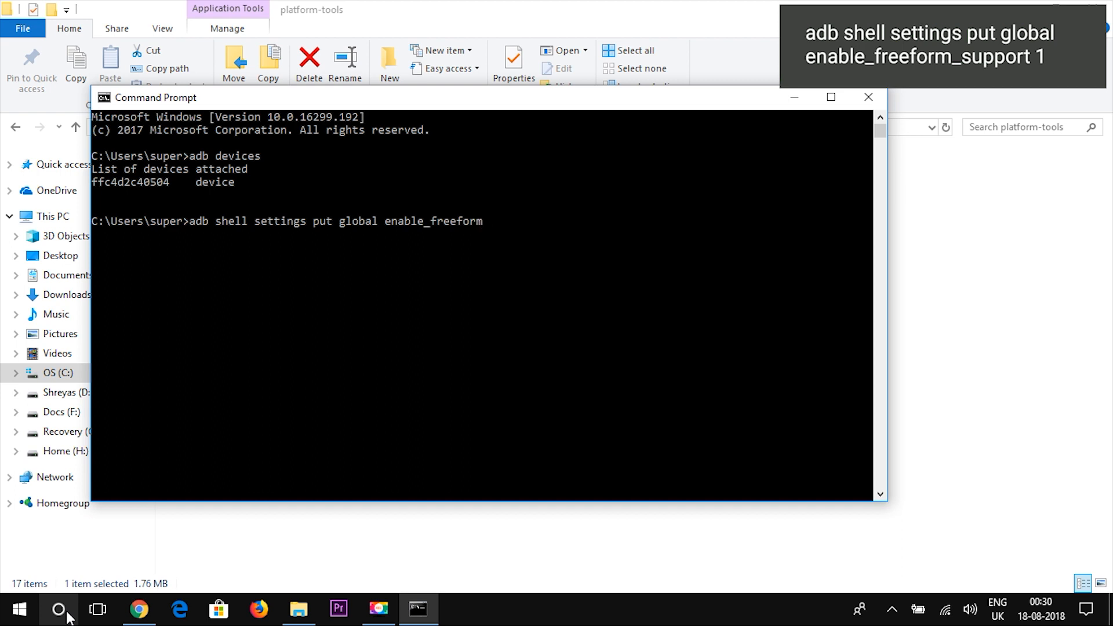
{"action": "type", "text": "_su"}
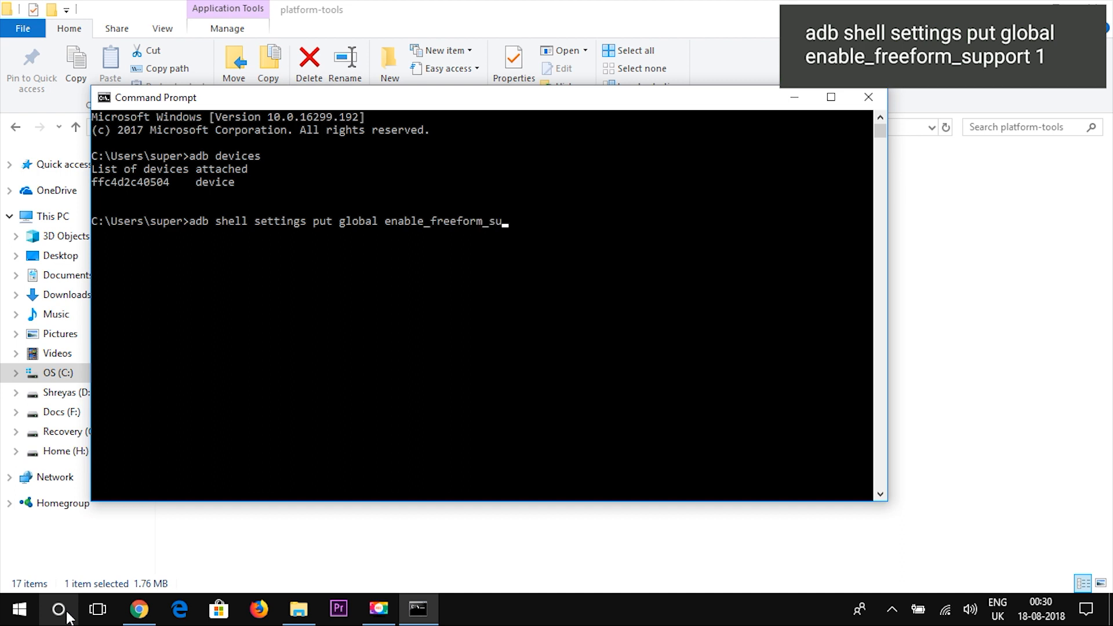
{"action": "type", "text": "pport"}
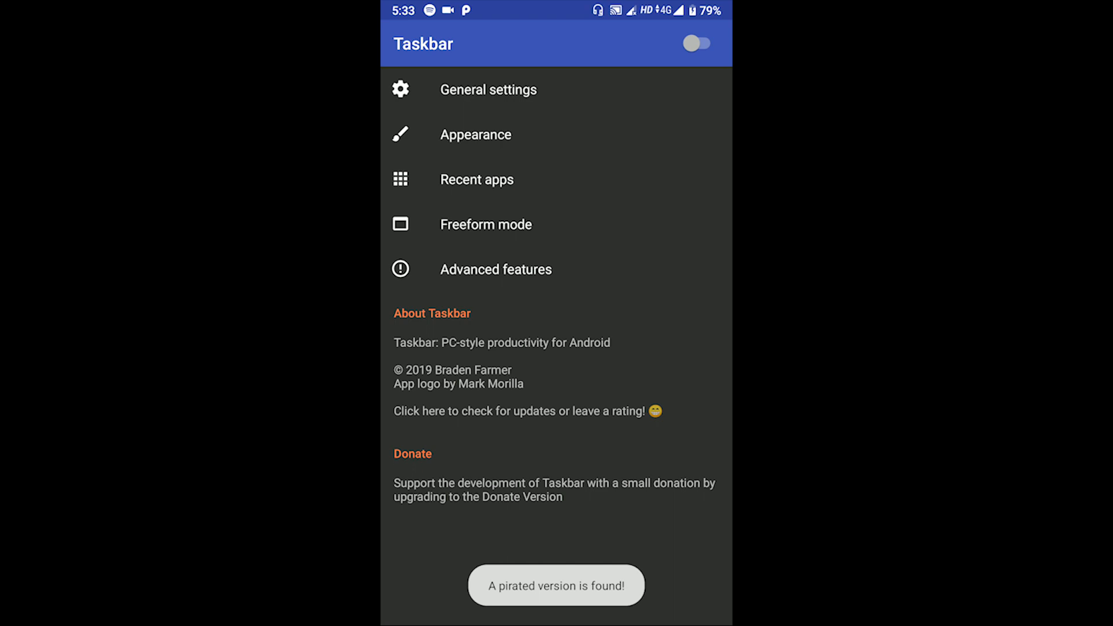
- In Freeform mode, check freeform window support and keep apps always opening in new windows
{"action": "left_click", "coordinate": [486, 224]}
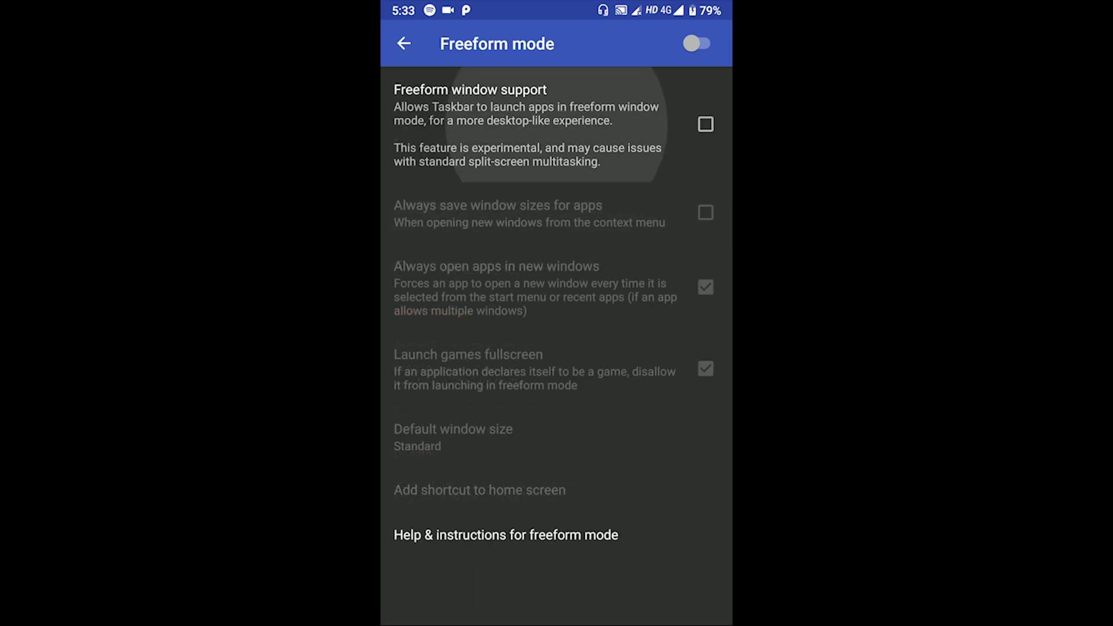
{"action": "left_click", "coordinate": [706, 124]}
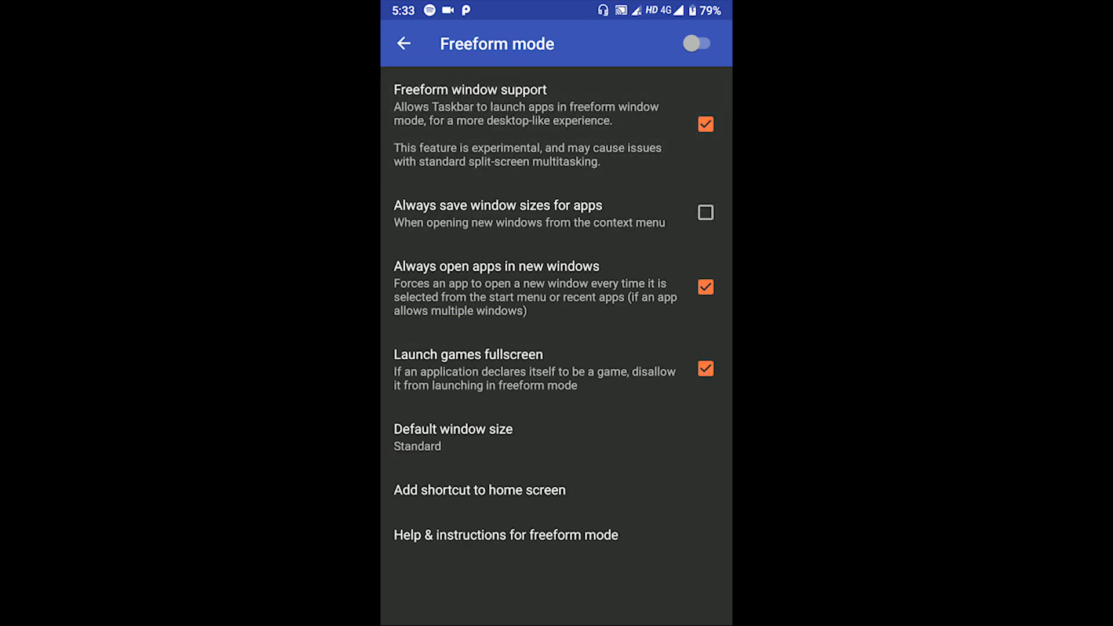
{"action": "left_click", "coordinate": [555, 288]}
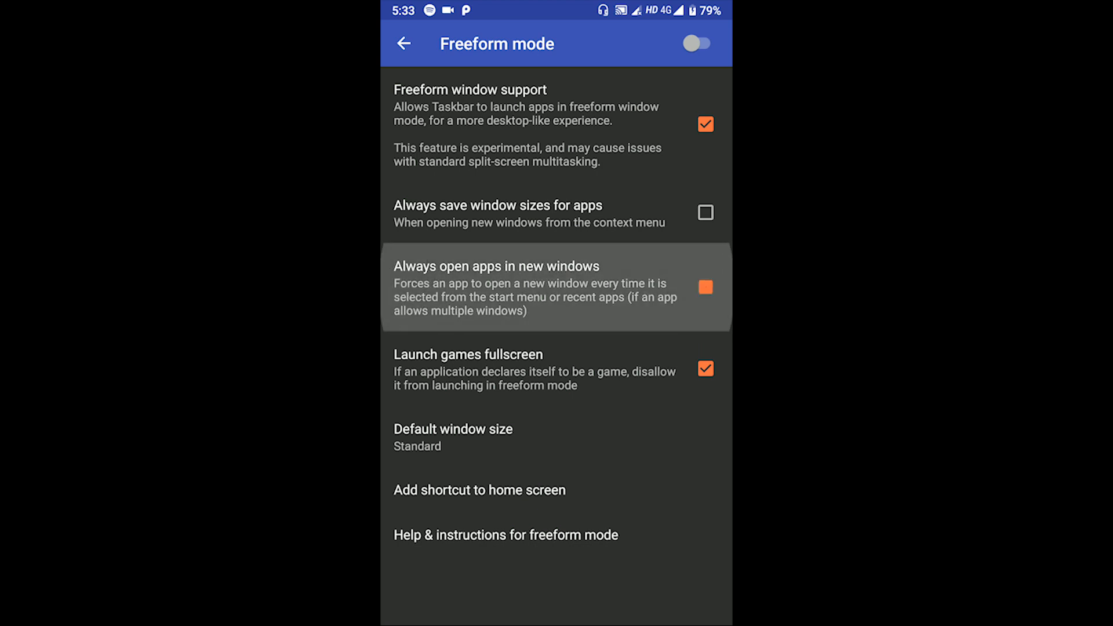
{"action": "left_click", "coordinate": [705, 287]}
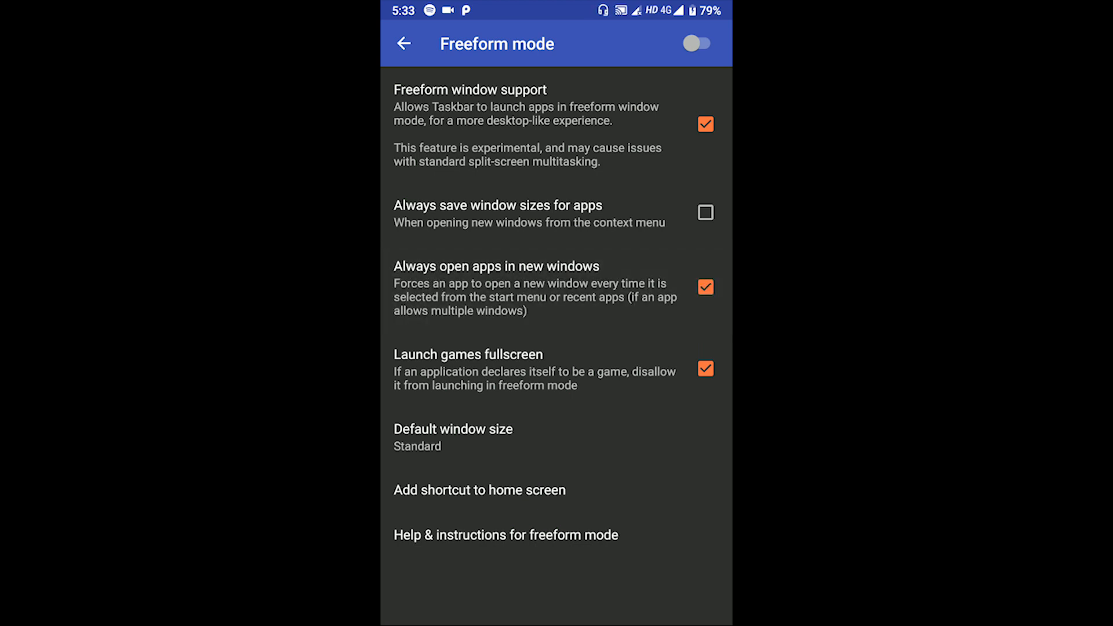
- Return to Taskbar's main settings and visit the Advanced features page and back
{"action": "left_click", "coordinate": [404, 43]}
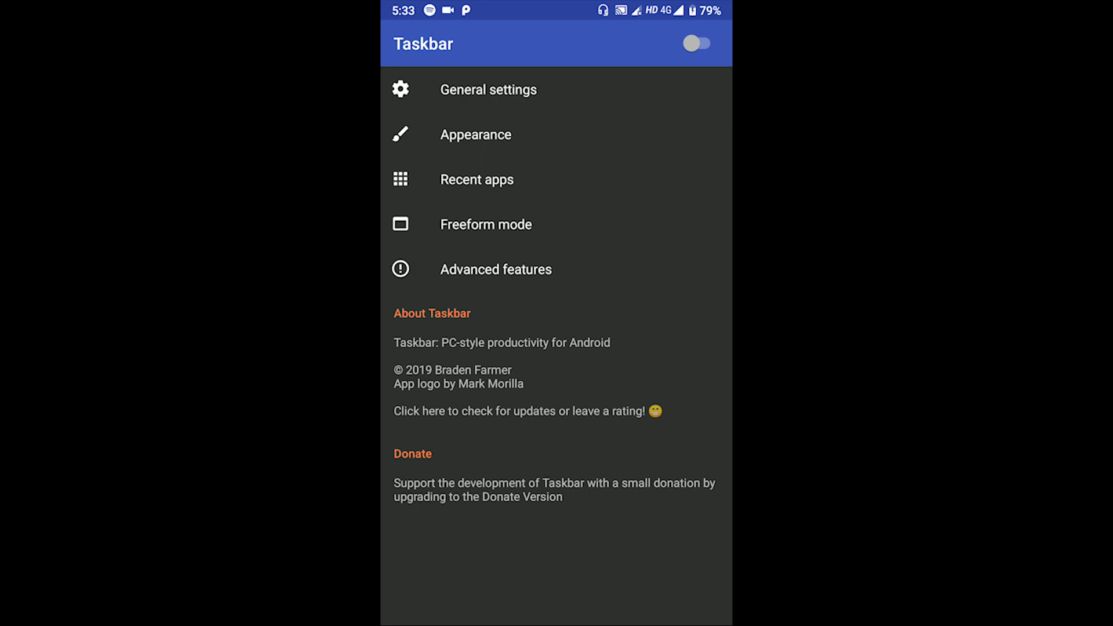
{"action": "left_click", "coordinate": [496, 269]}
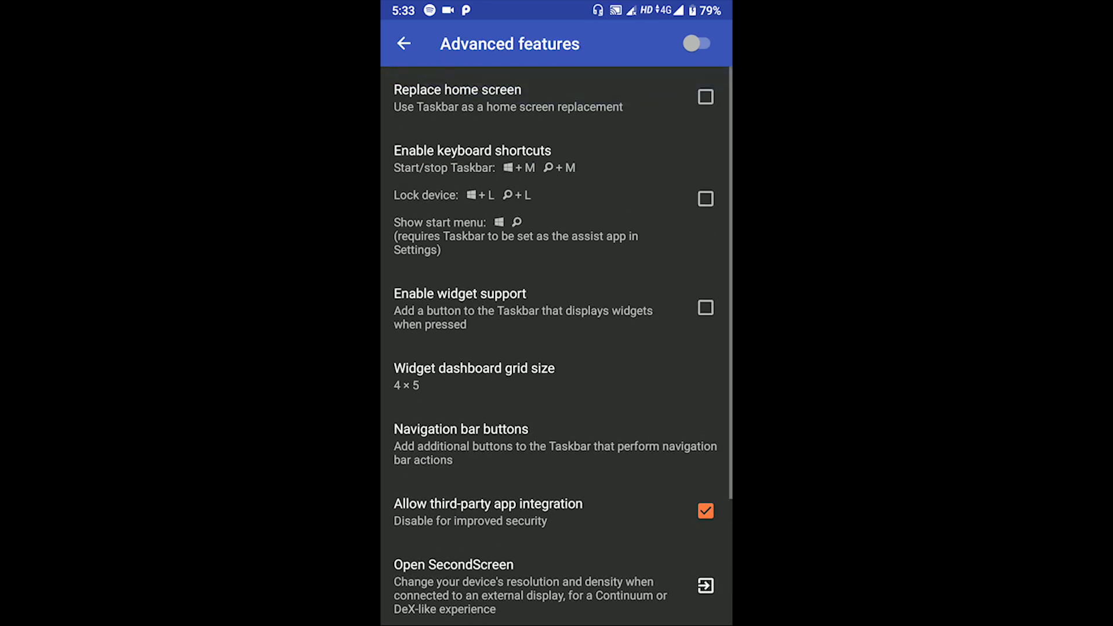
{"action": "left_click", "coordinate": [404, 43]}
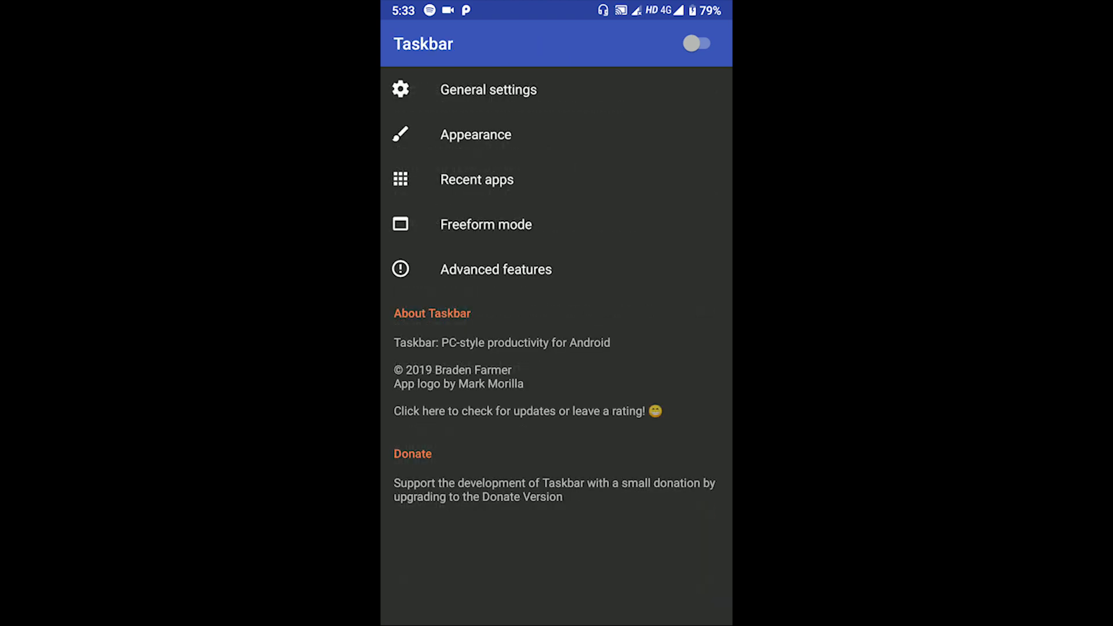
{"action": "left_click", "coordinate": [496, 269]}
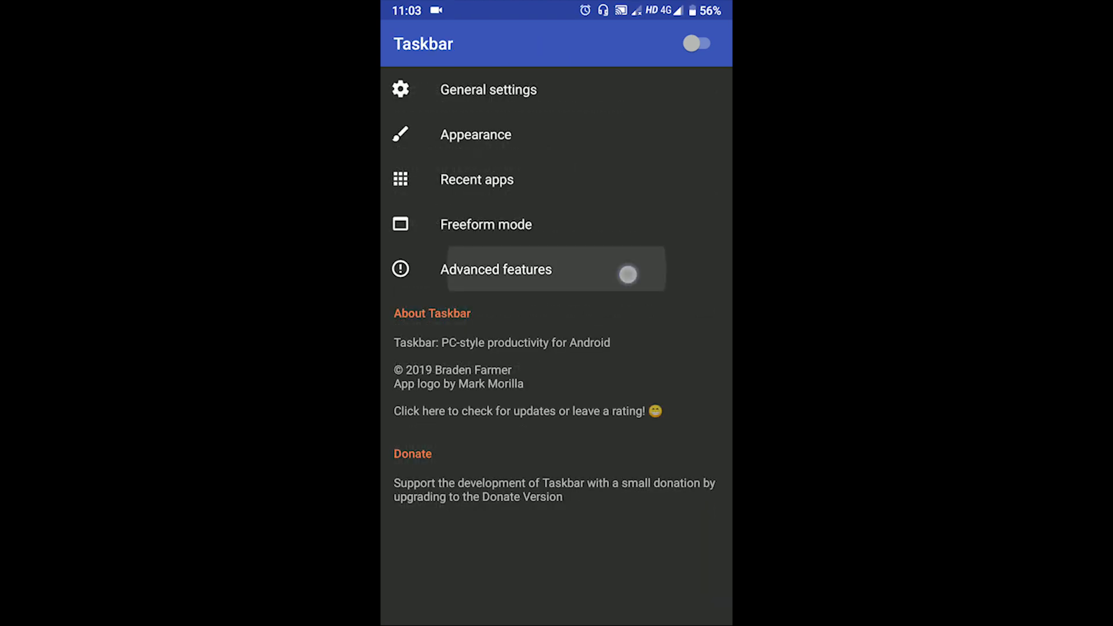
- Browse Advanced features down to Reset per-app preferences and select an option there
{"action": "left_click", "coordinate": [497, 269]}
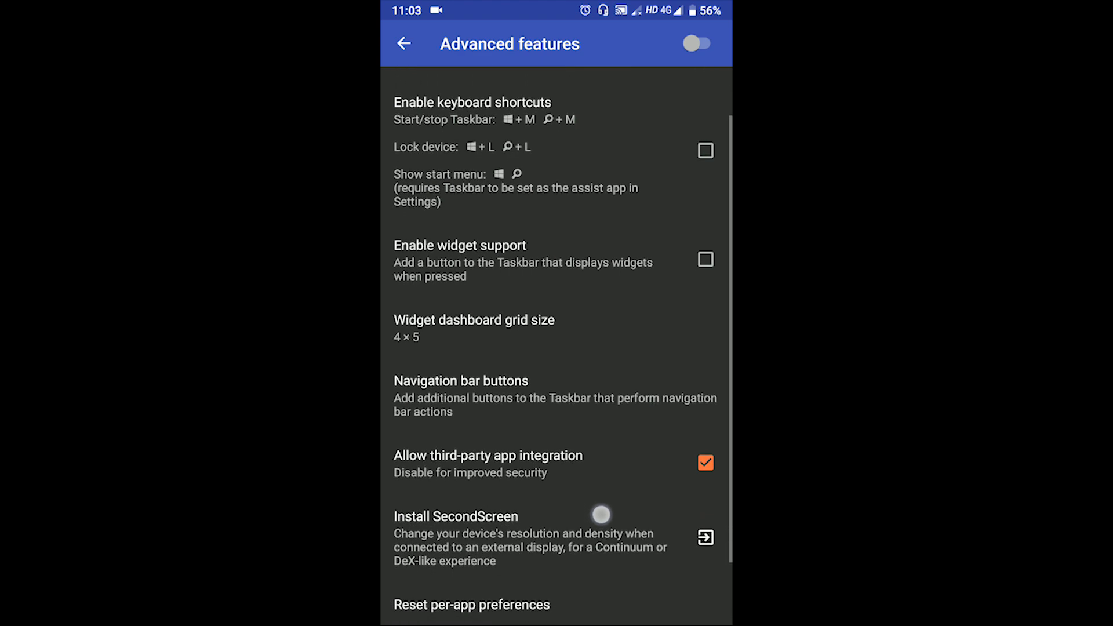
{"action": "scroll", "scroll_direction": "down", "scroll_amount": 3}
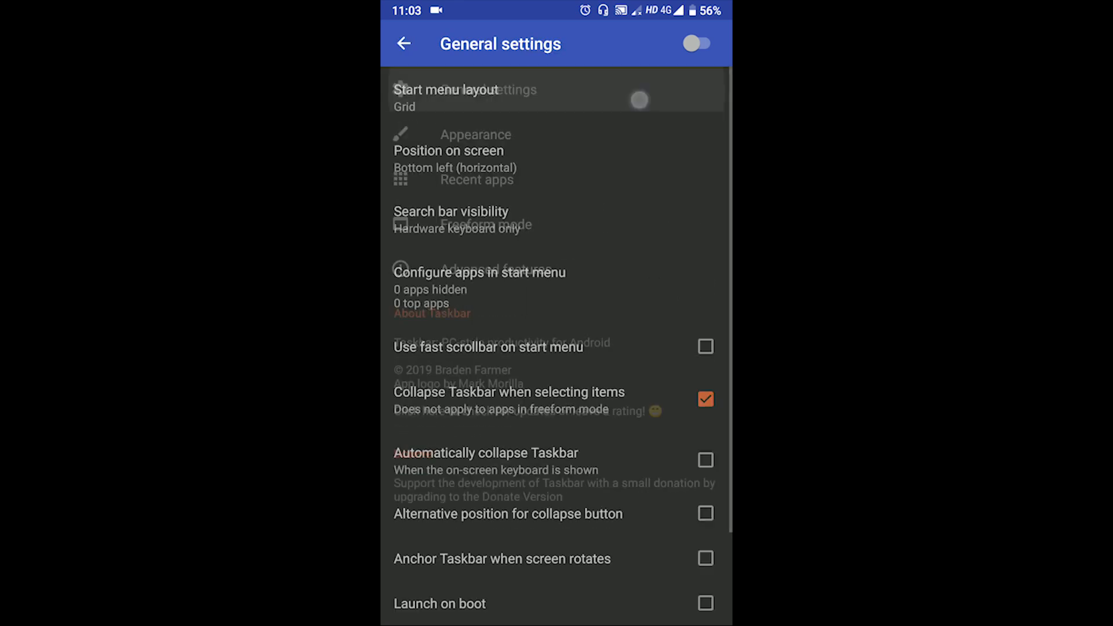
{"action": "scroll", "scroll_direction": "down", "scroll_amount": 3}
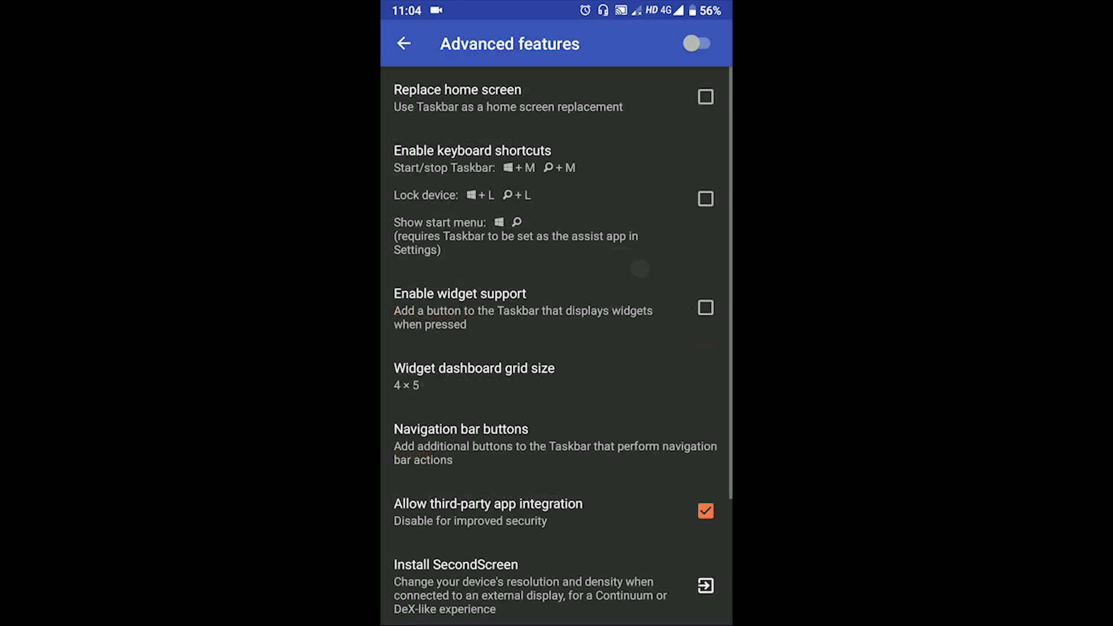
{"action": "scroll", "scroll_direction": "down", "scroll_amount": 3}
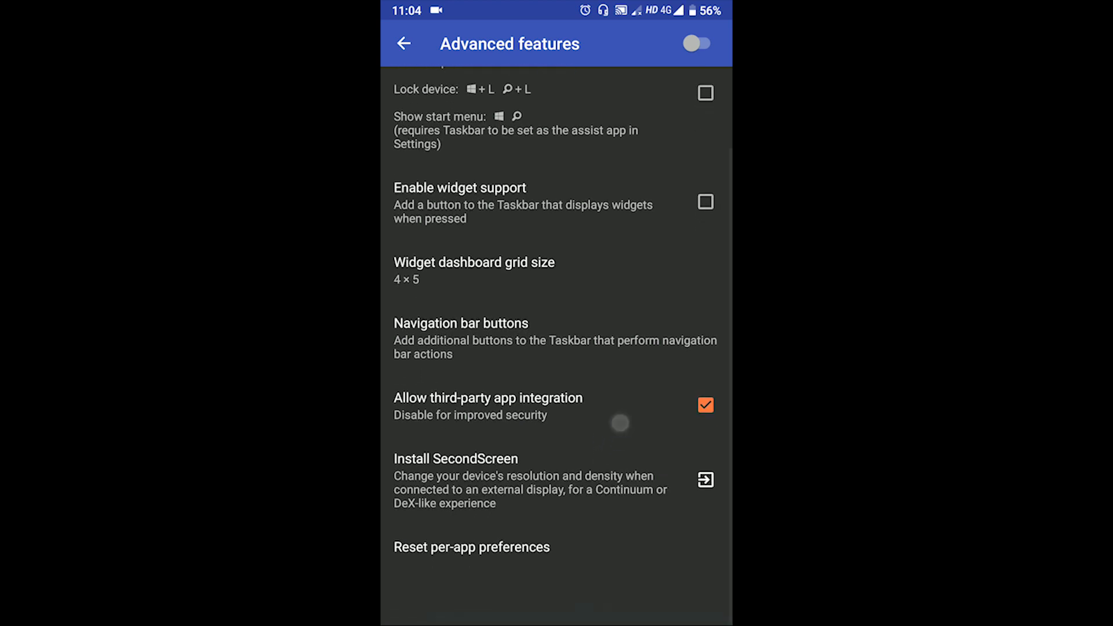
{"action": "left_click", "coordinate": [460, 323]}
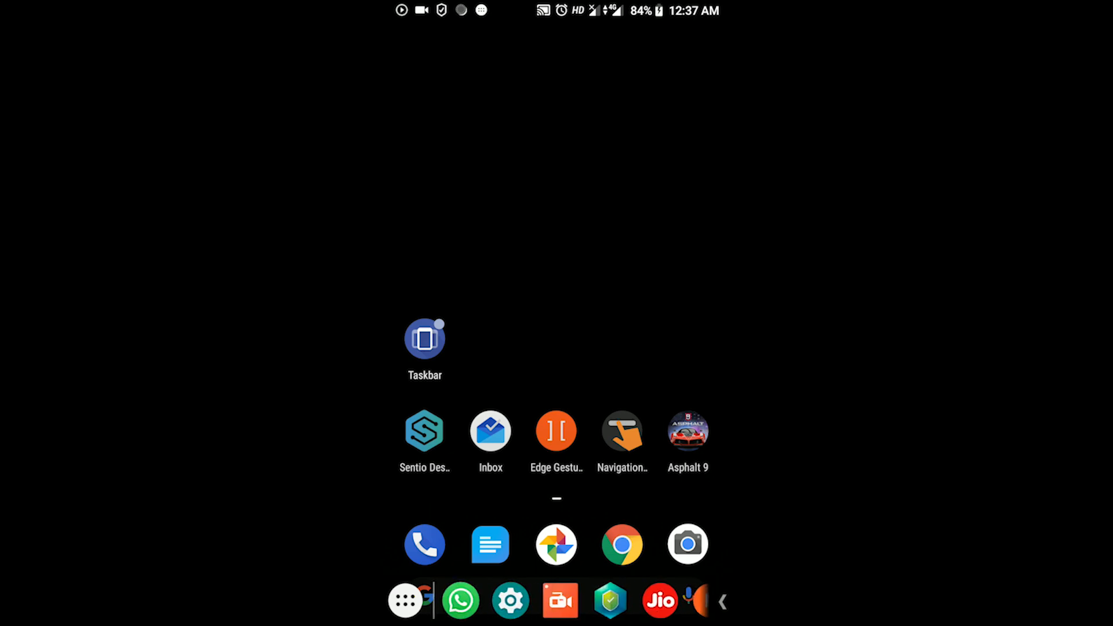
- From Taskbar's start menu, launch Chrome as a floating freeform window
{"action": "left_click", "coordinate": [405, 601]}
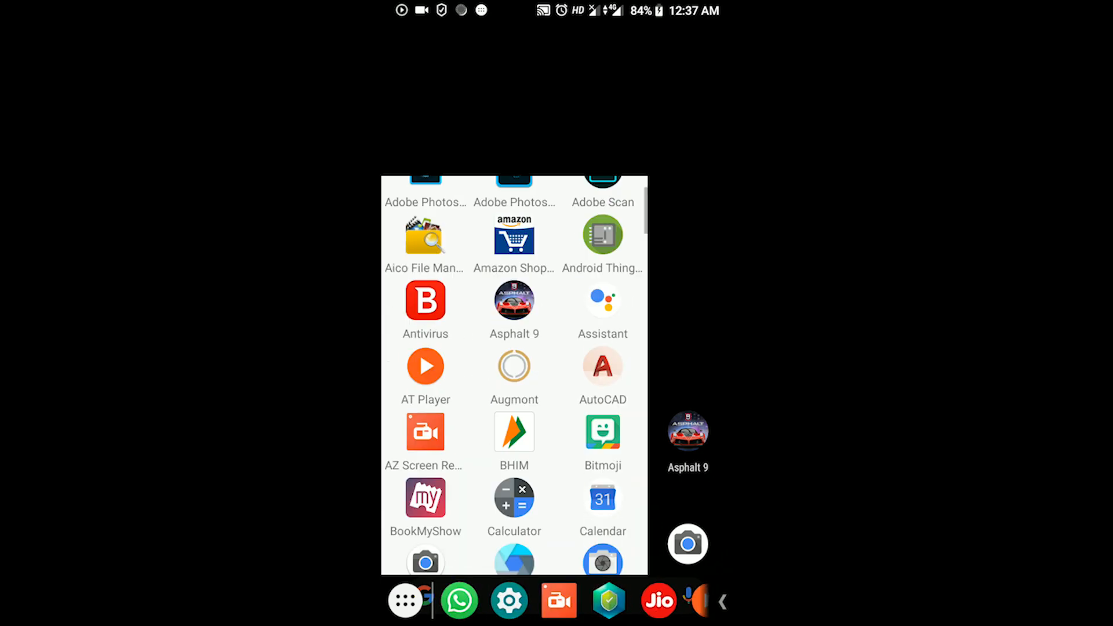
{"action": "scroll", "scroll_direction": "down", "scroll_amount": 3}
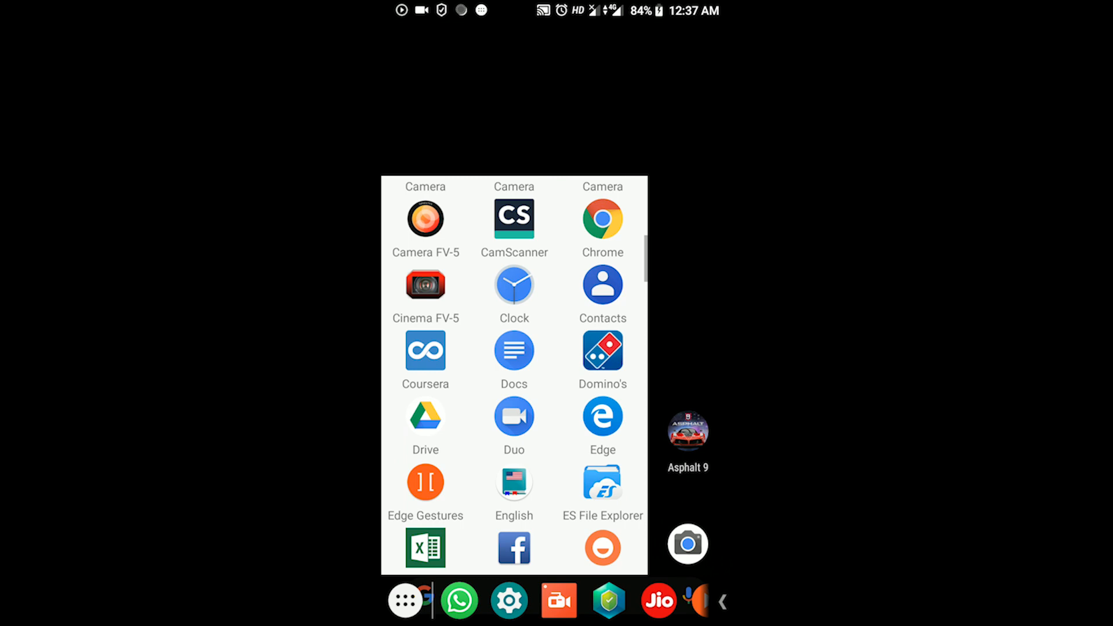
{"action": "left_click", "coordinate": [603, 217]}
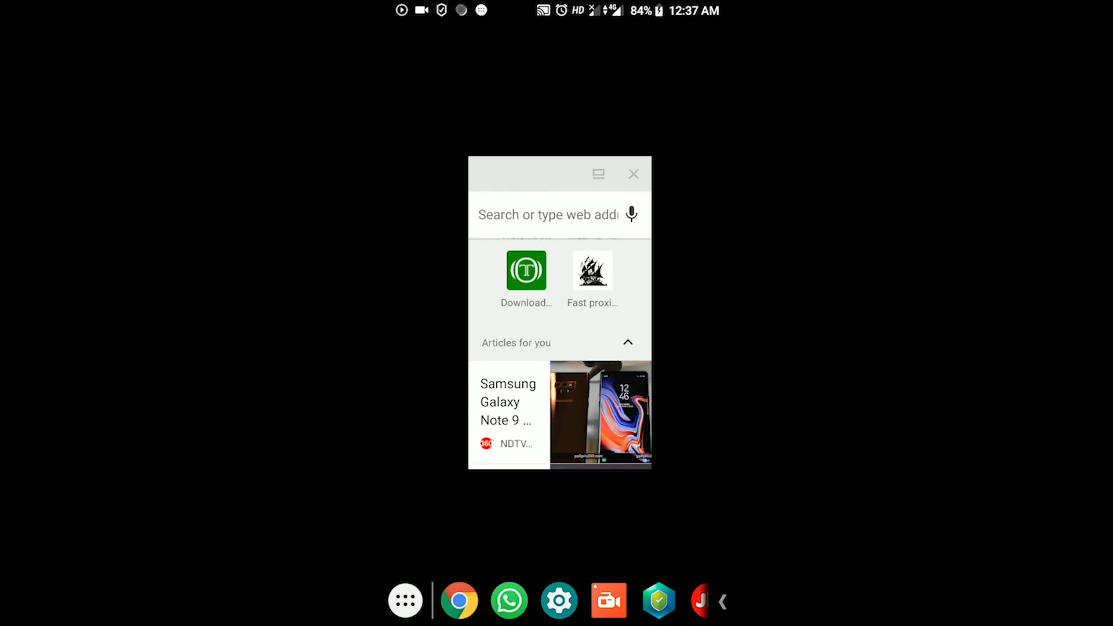
- Launch WhatsApp the same way so both apps float over the home screen
{"action": "left_click", "coordinate": [509, 601]}
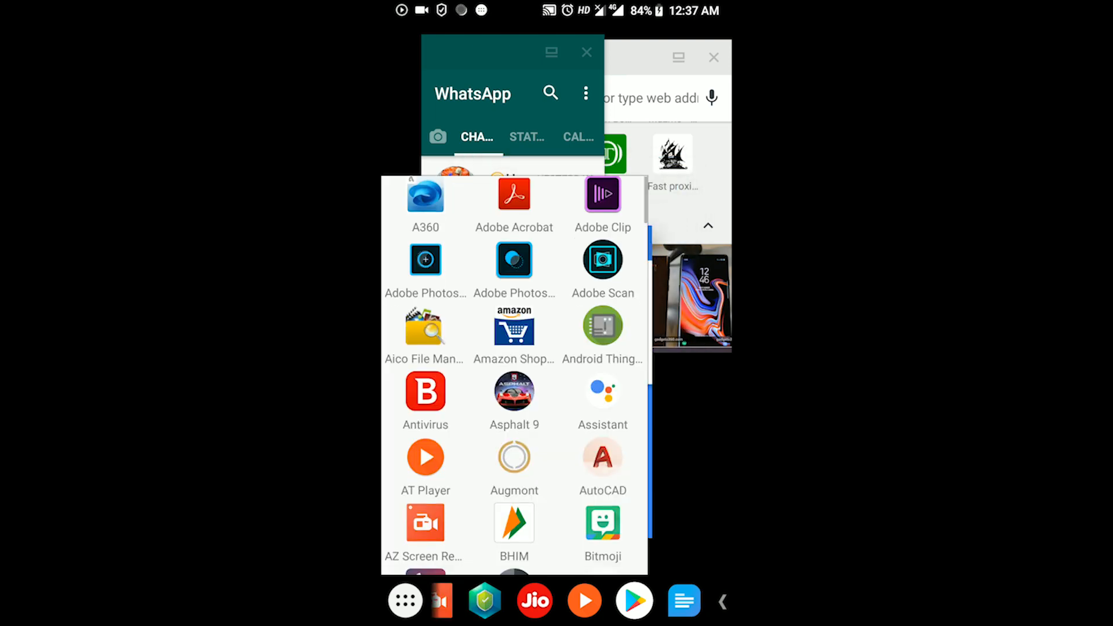
{"action": "scroll", "scroll_direction": "down", "scroll_amount": 3}
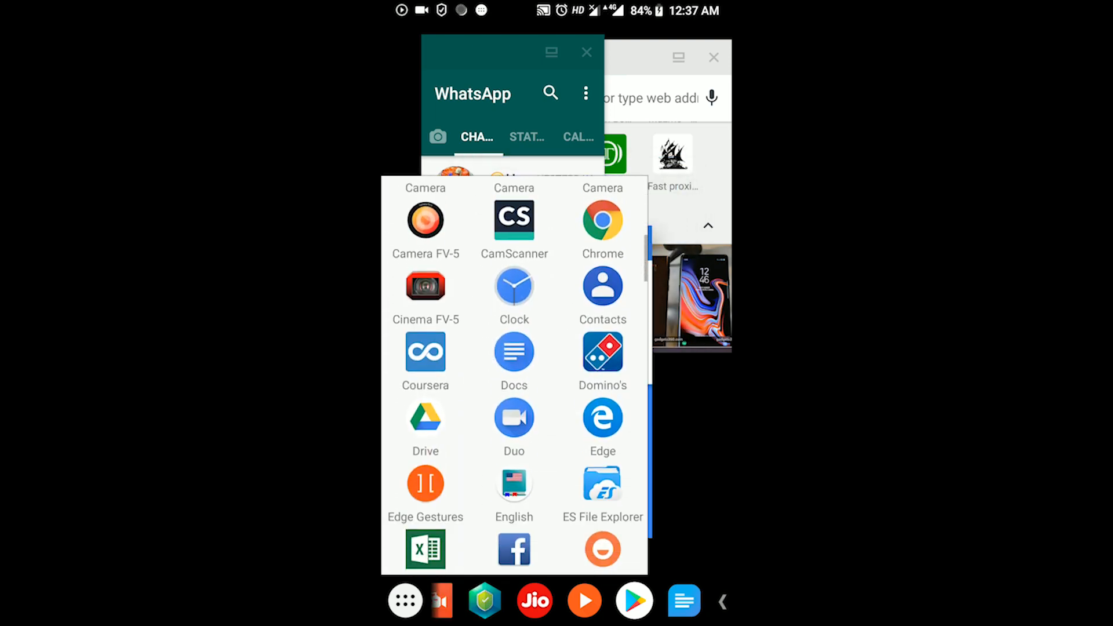
{"action": "scroll", "scroll_direction": "down", "scroll_amount": 3}
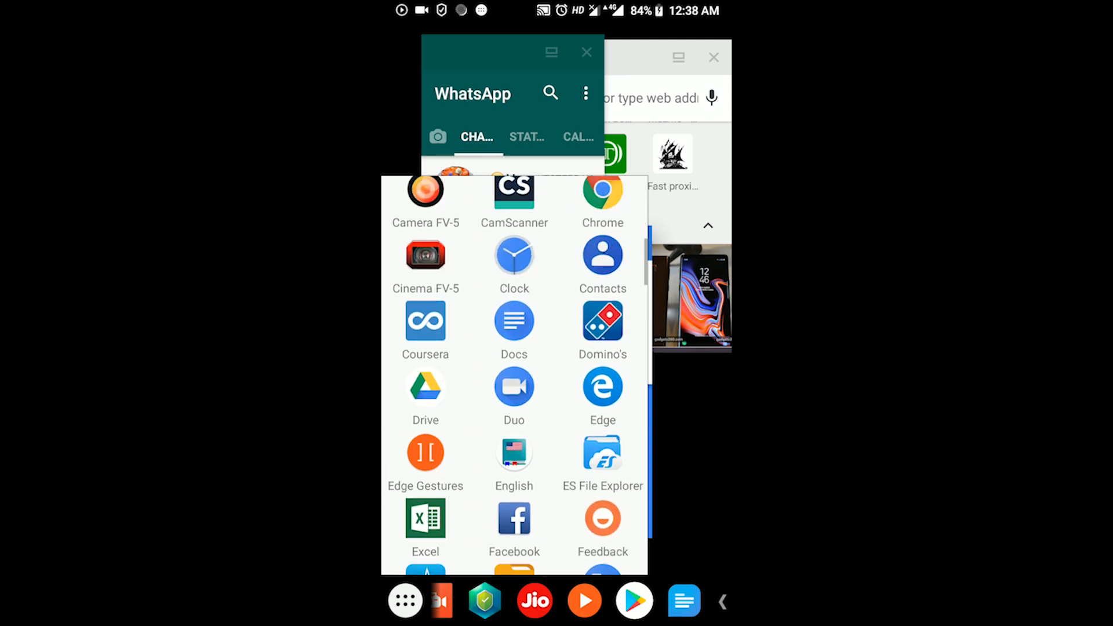
{"action": "scroll", "scroll_direction": "down", "scroll_amount": 3}
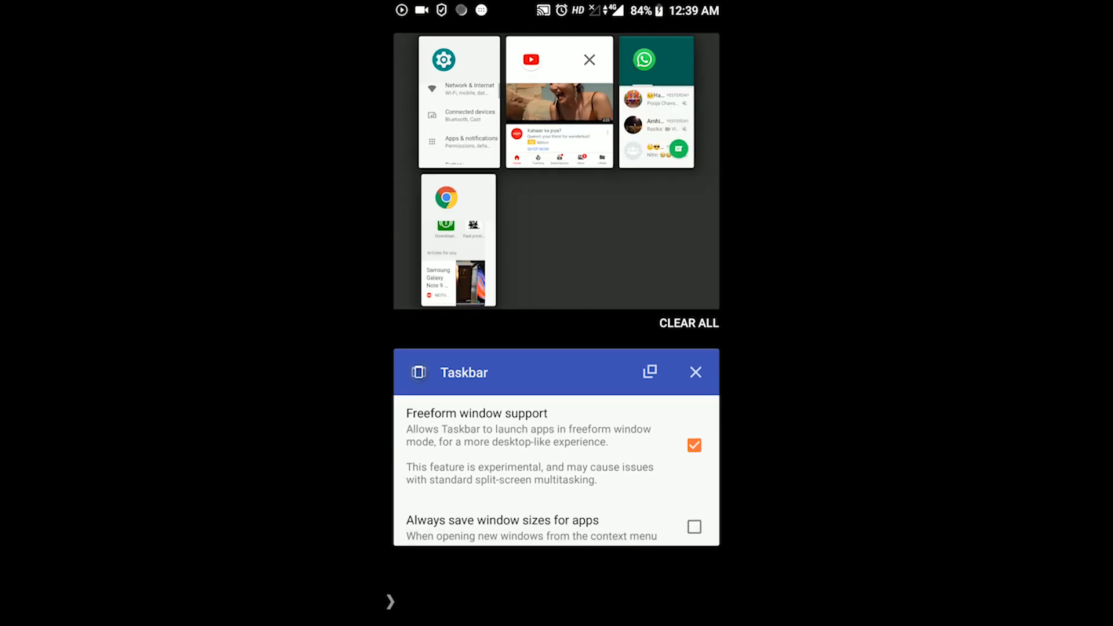
- Close the YouTube and Chrome cards in recents, leaving Settings and WhatsApp
{"action": "left_click", "coordinate": [589, 59]}
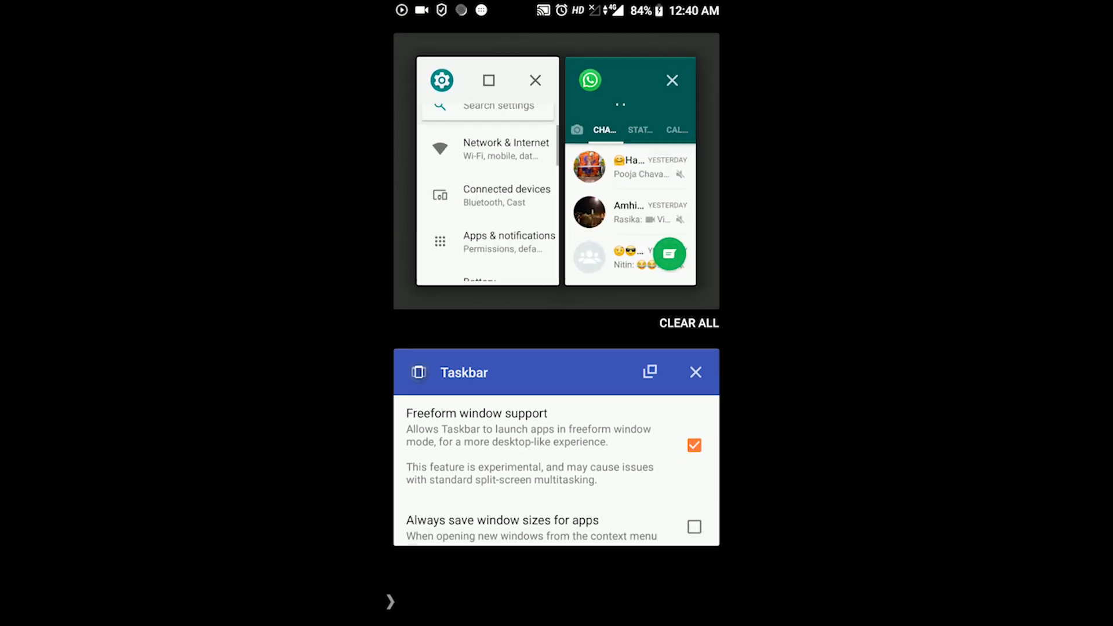
{"action": "left_click", "coordinate": [687, 323]}
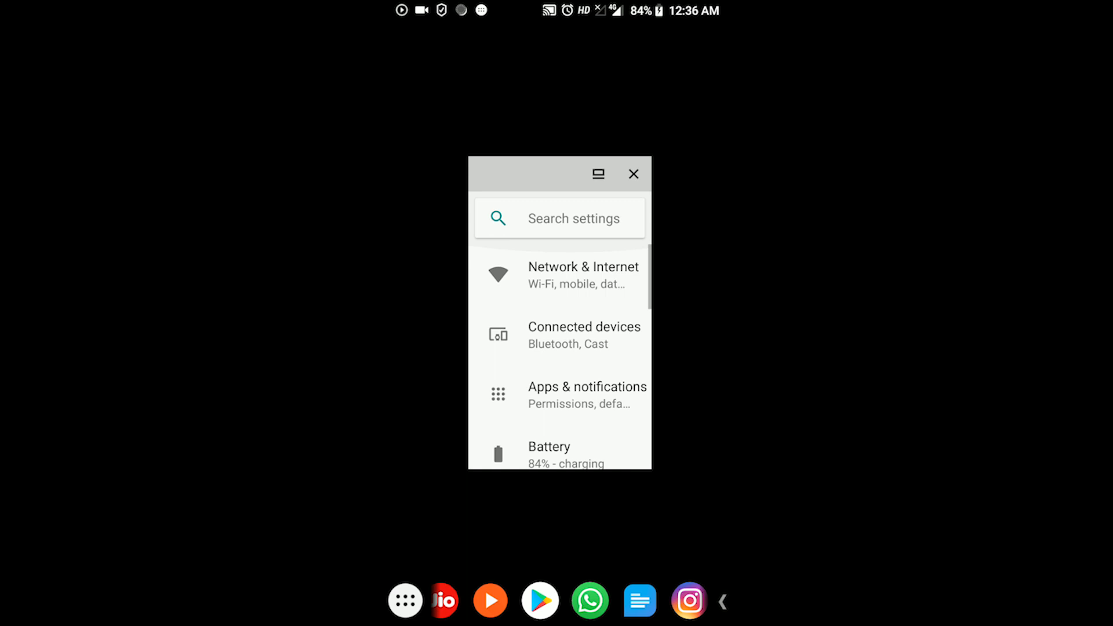
- Maximize the floating Settings window to full screen
{"action": "scroll", "scroll_direction": "down", "scroll_amount": 3}
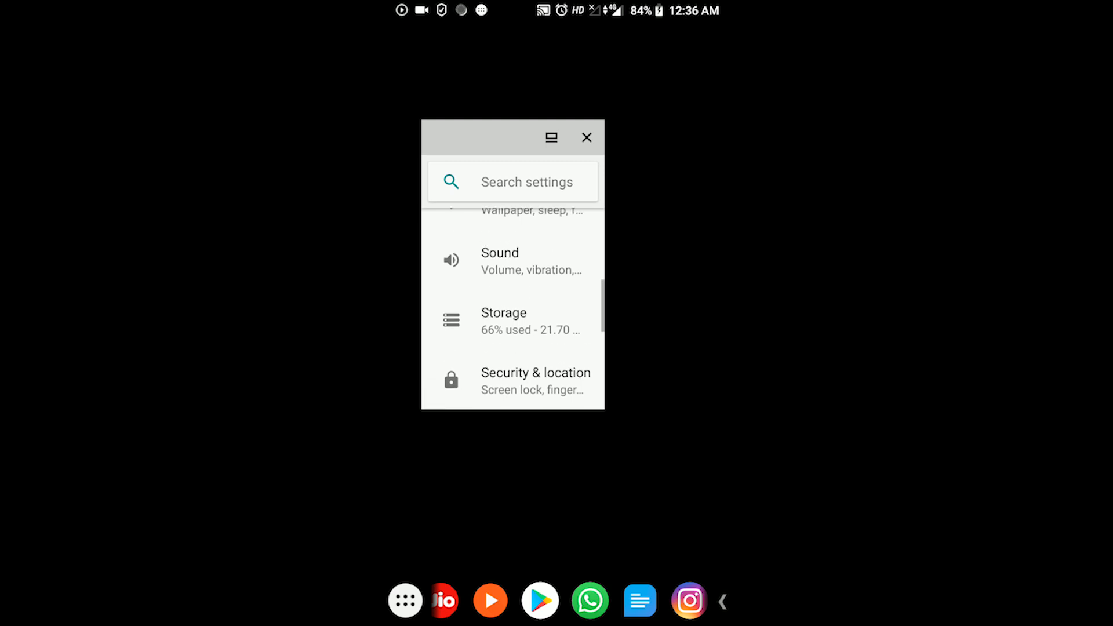
{"action": "scroll", "scroll_direction": "down", "scroll_amount": 3}
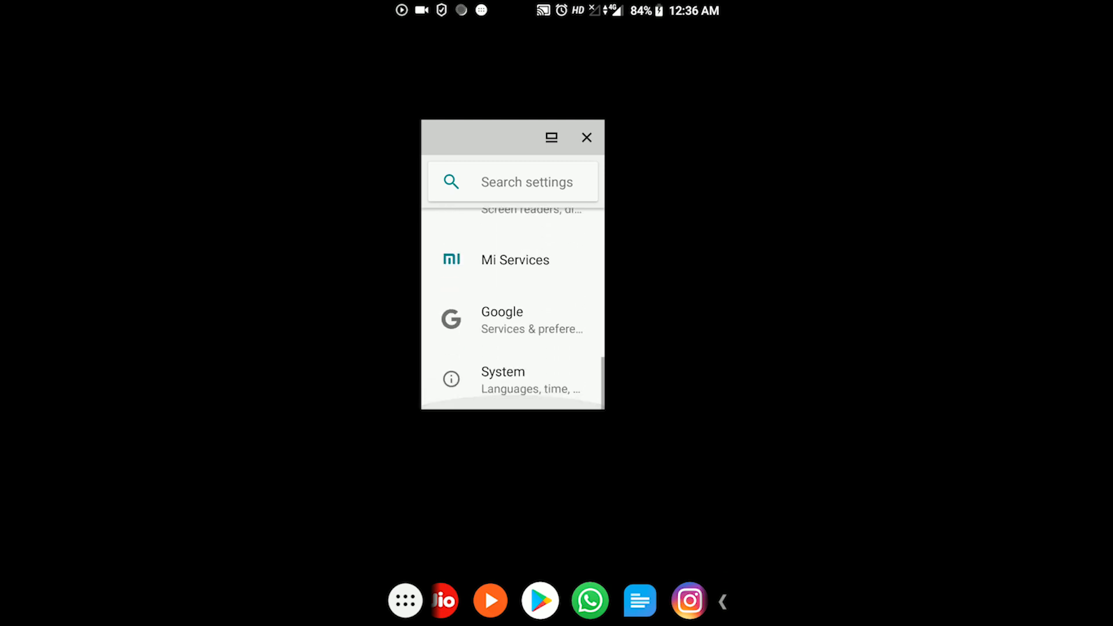
{"action": "left_click", "coordinate": [550, 137]}
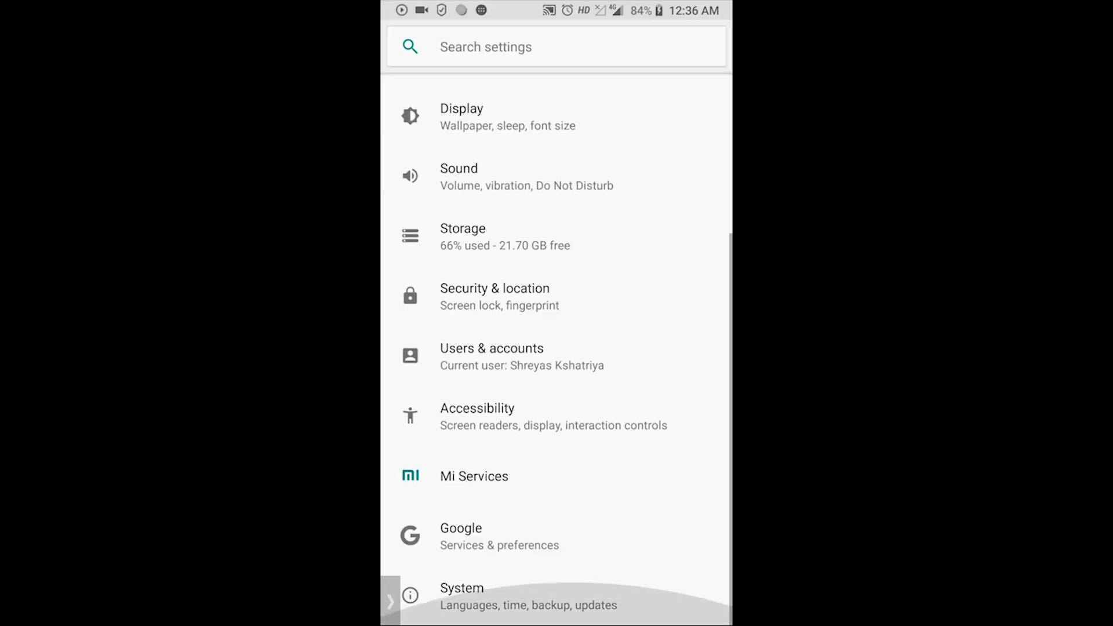
- Scroll through the installed-apps grid in Taskbar's floating app drawer
{"action": "scroll", "scroll_direction": "down", "scroll_amount": 3}
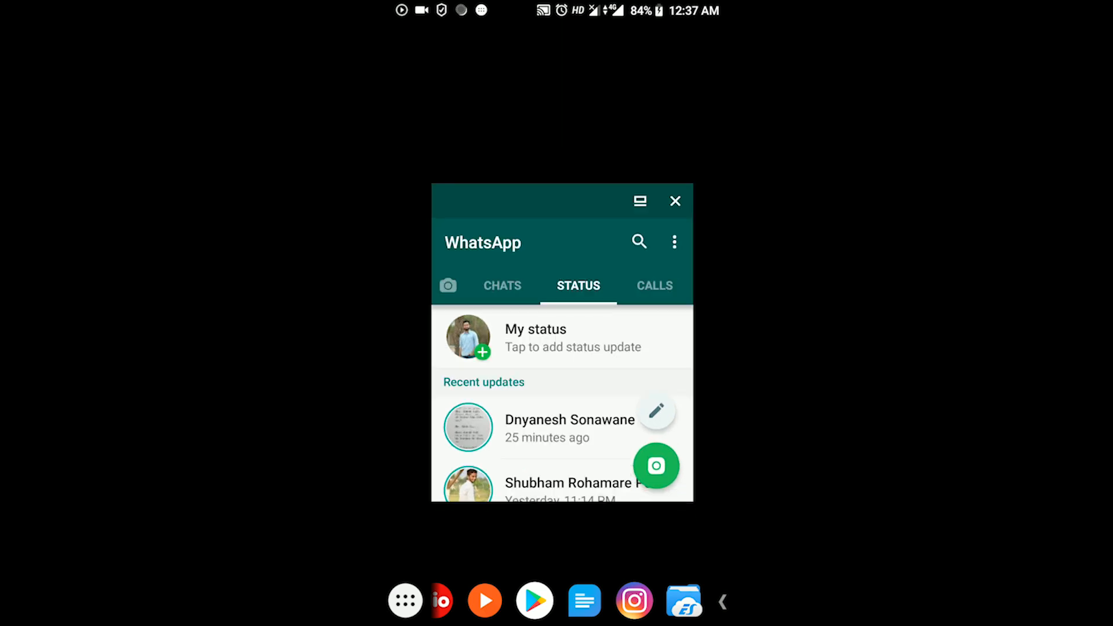
{"action": "scroll", "scroll_direction": "down", "scroll_amount": 3}
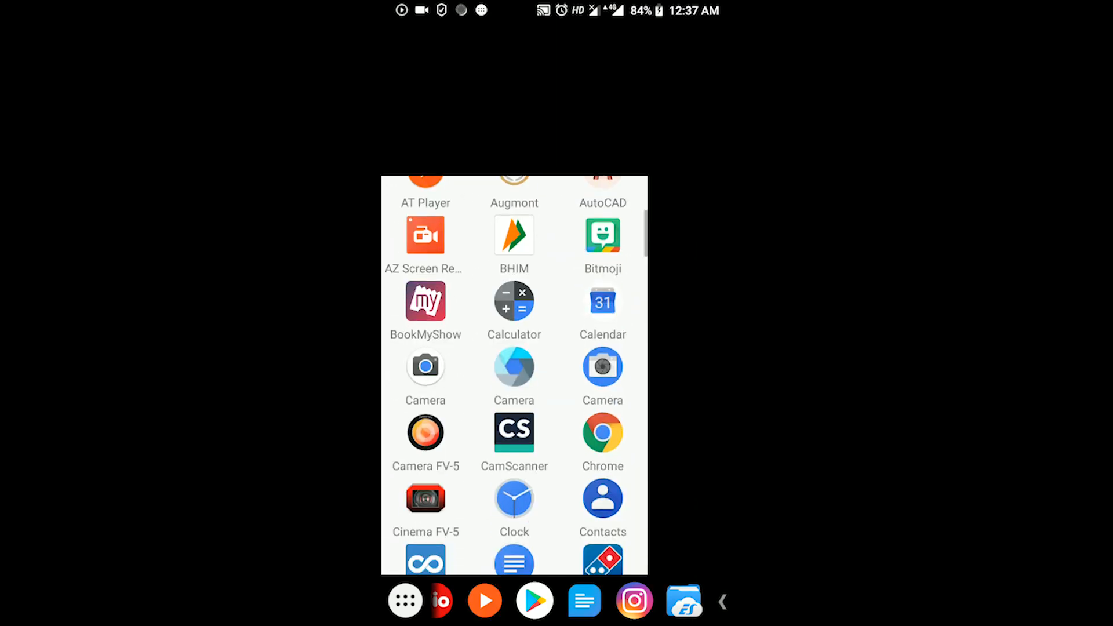
{"action": "scroll", "scroll_direction": "down", "scroll_amount": 3}
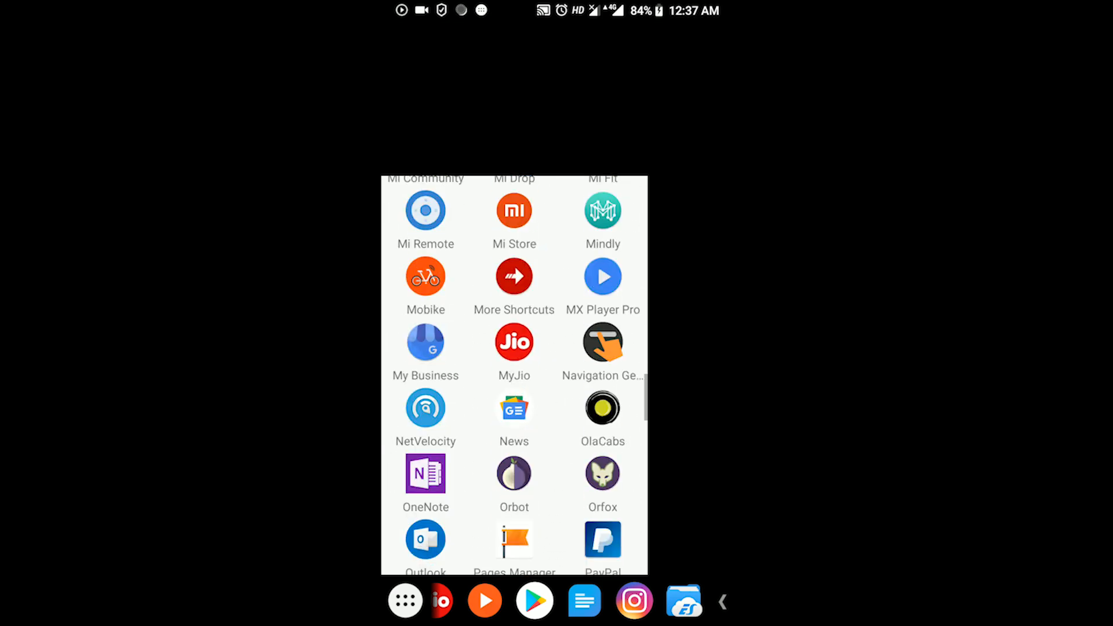